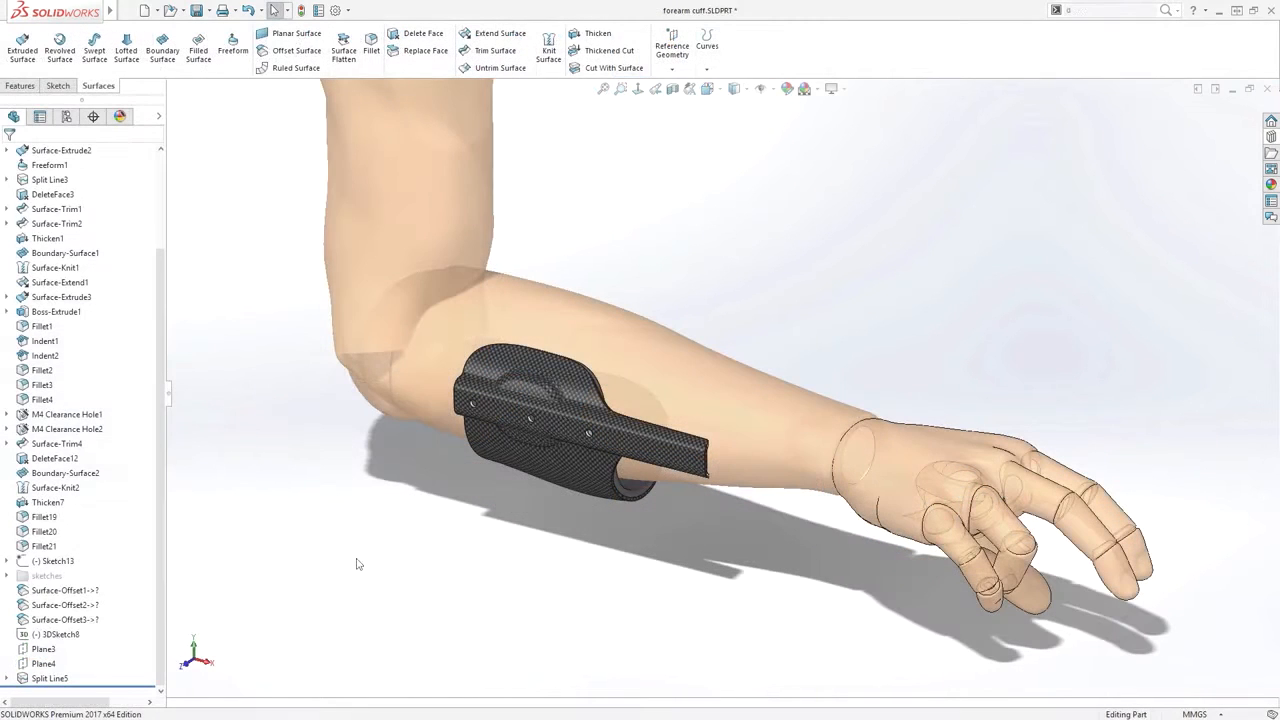
Step: Apply a Wrap feature placing the logo sketch onto the forearm cuff's curved face
click(44, 664)
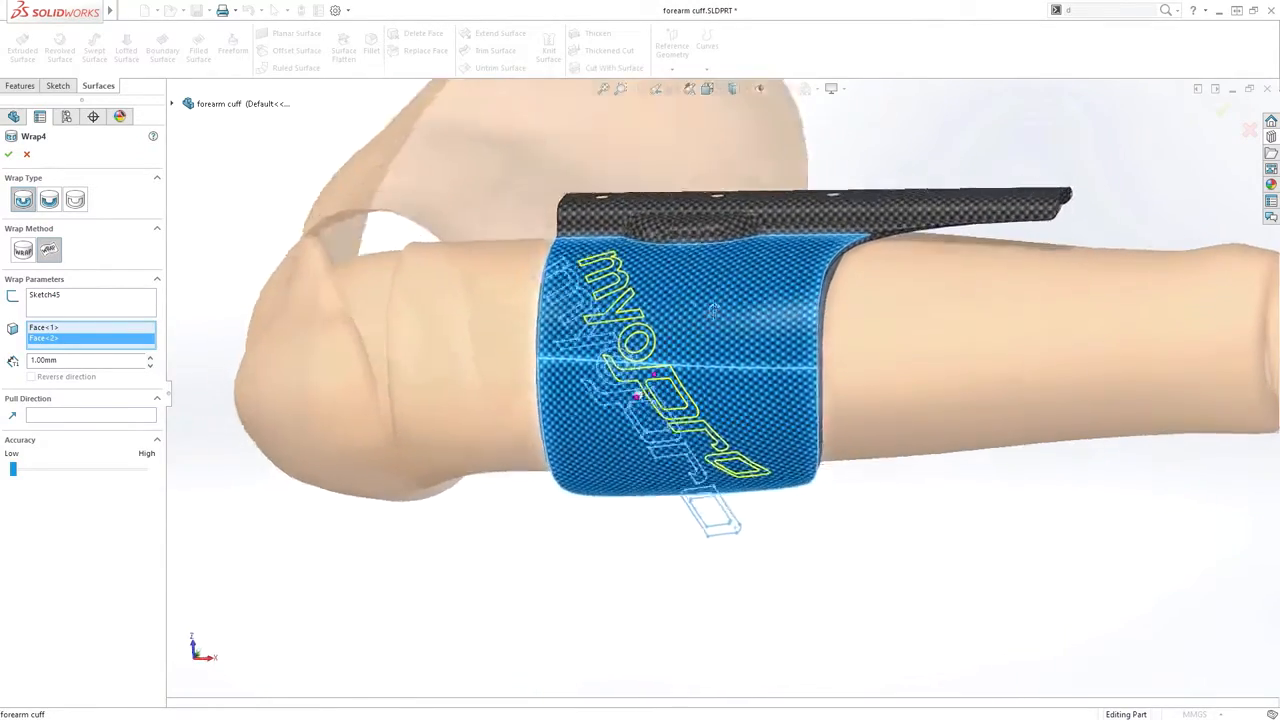
click(8, 154)
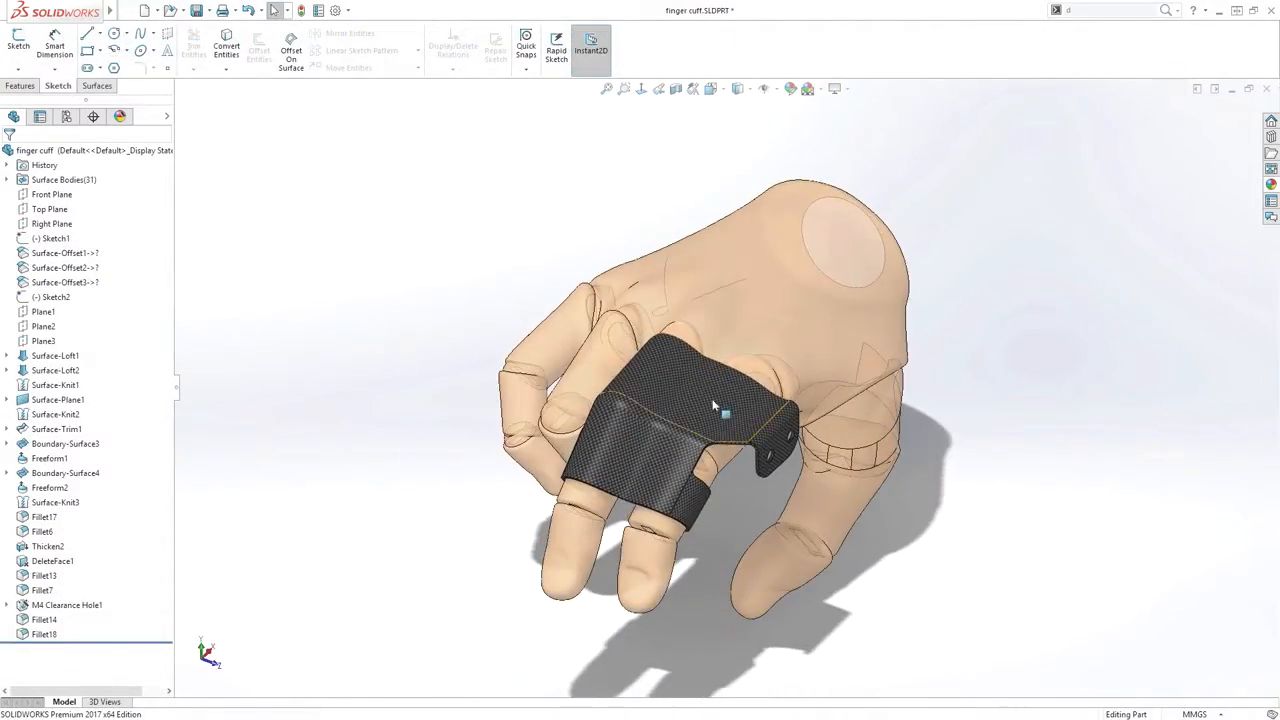
Step: Trim the finger cuff with the 3D sketch, fillet the opening's edges, and view the orthosis assembly from the thumb side
scroll(up, 3)
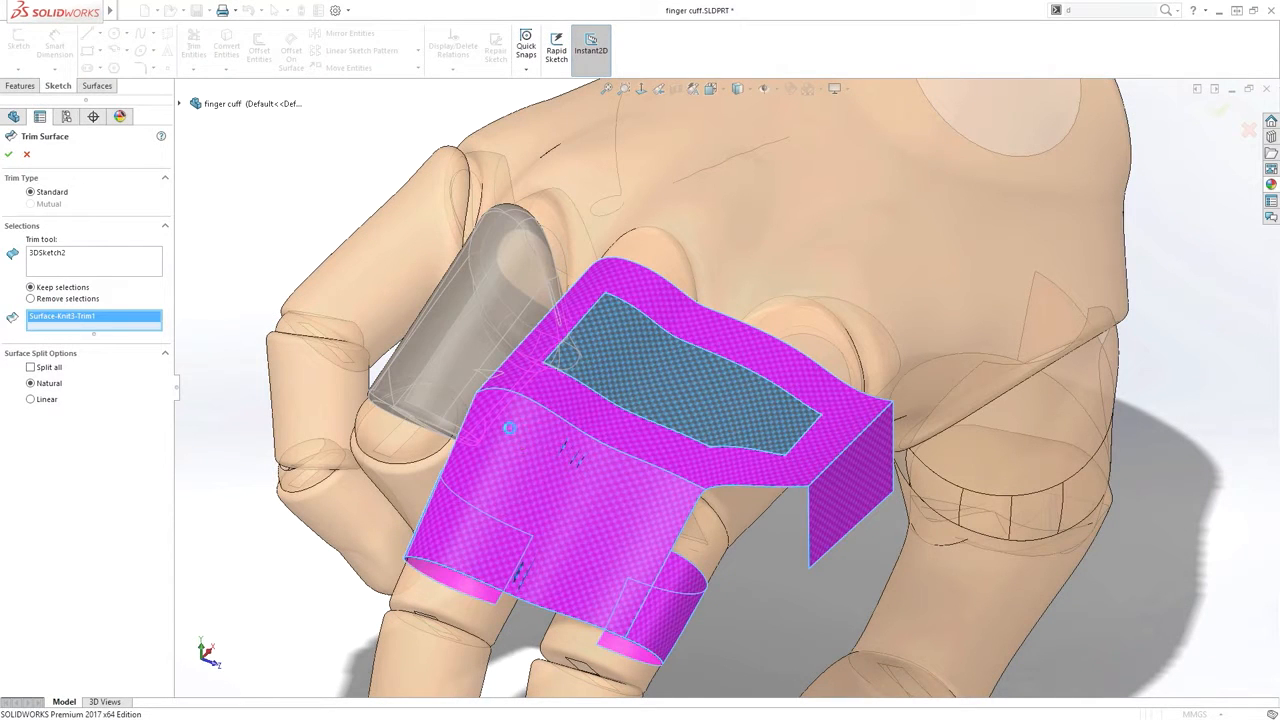
click(8, 154)
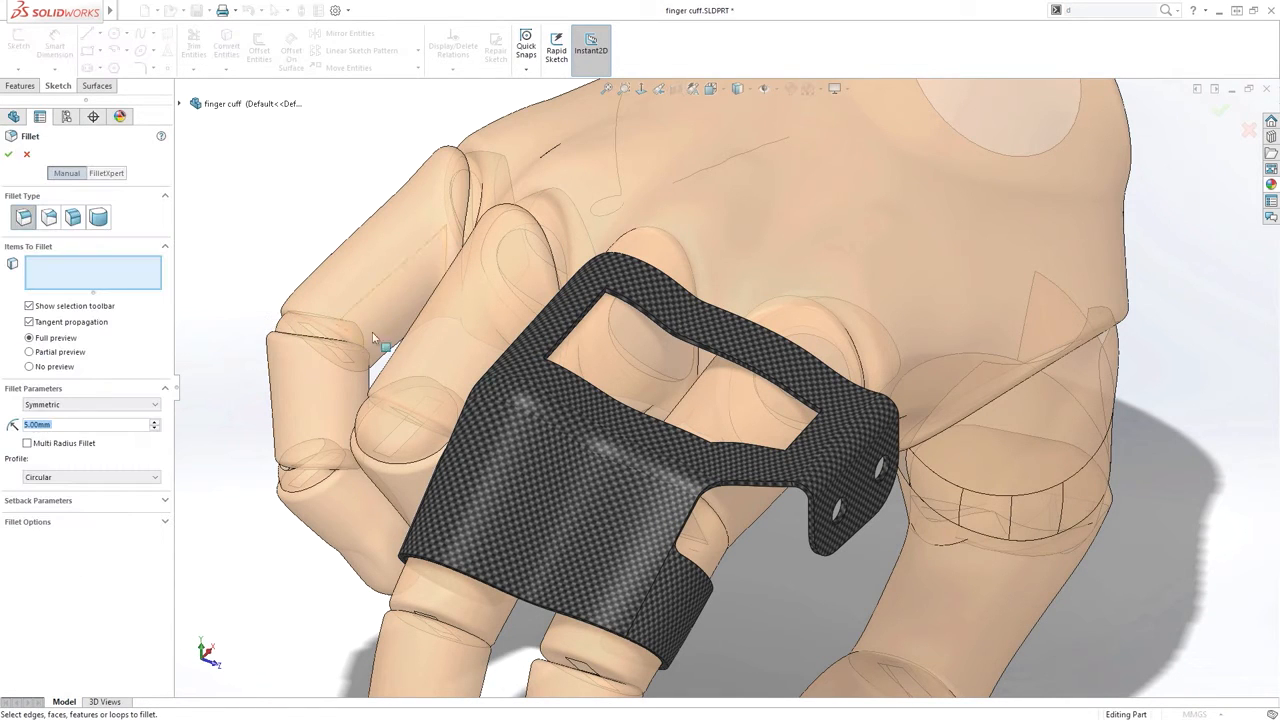
click(620, 300)
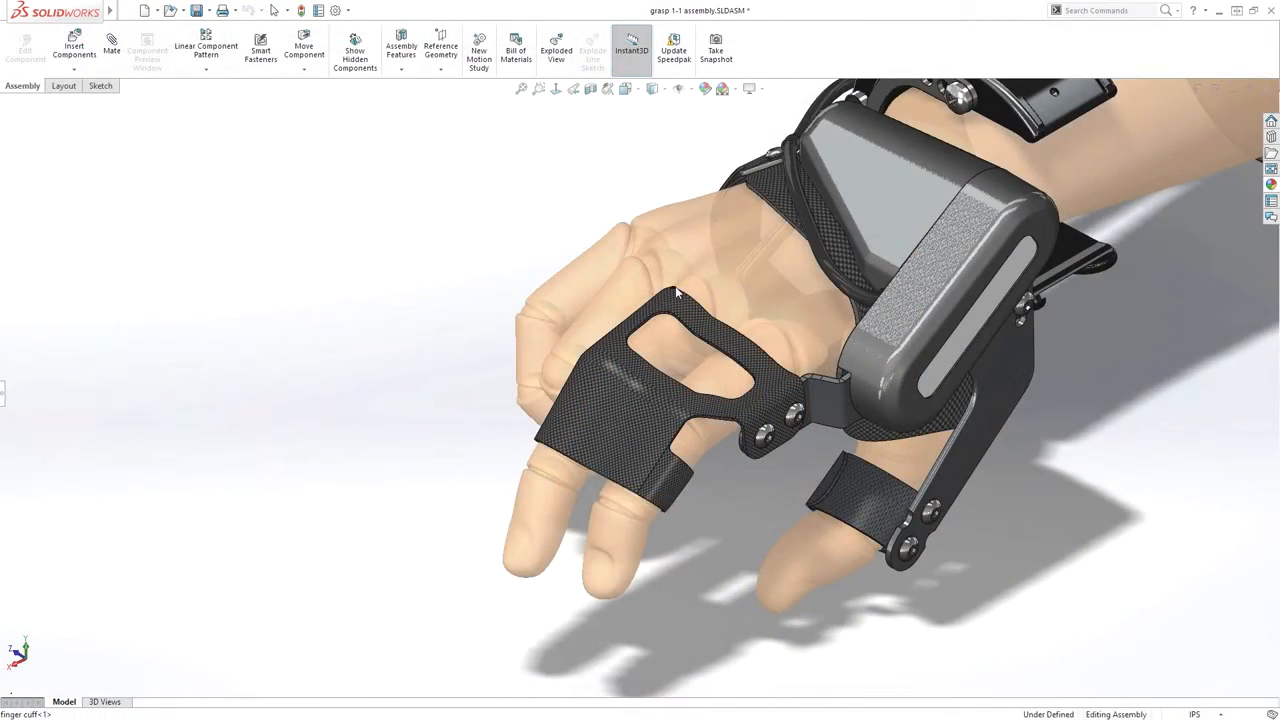
drag(676, 292, 710, 528)
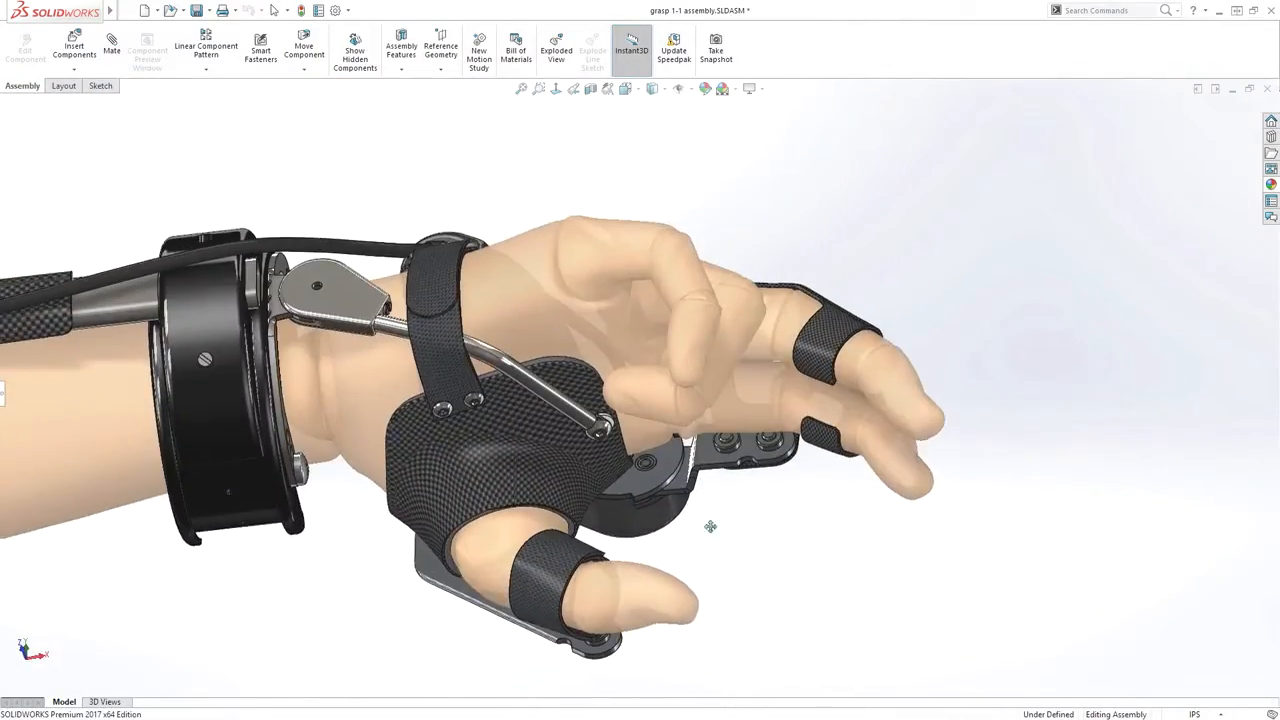